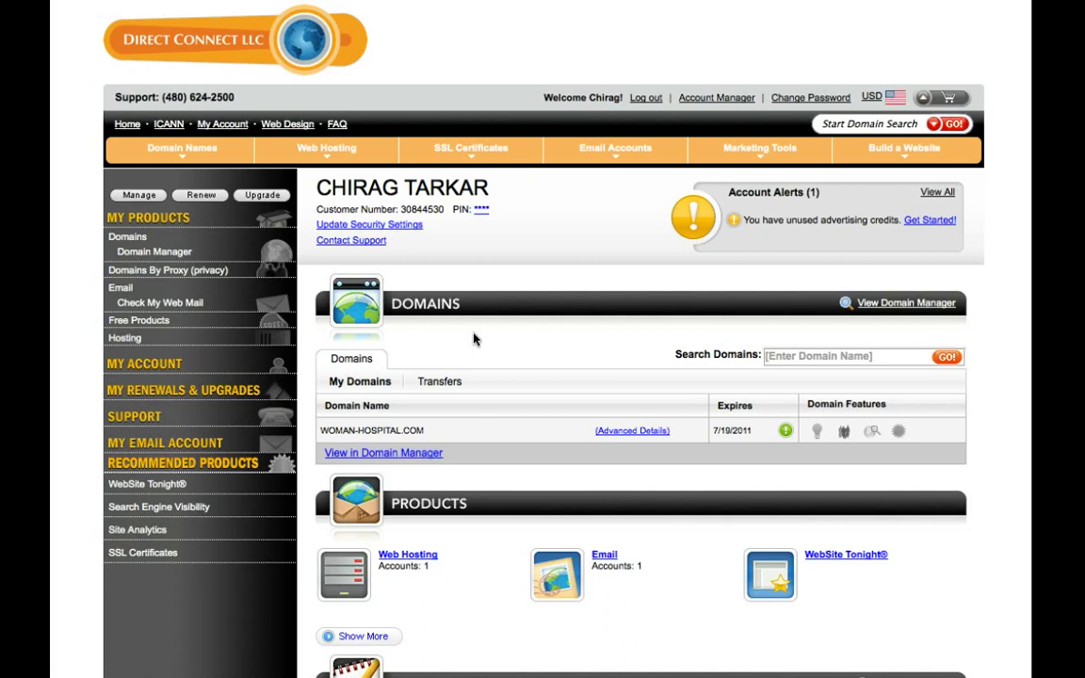
{"action": "mouse_move", "coordinate": [524, 288]}
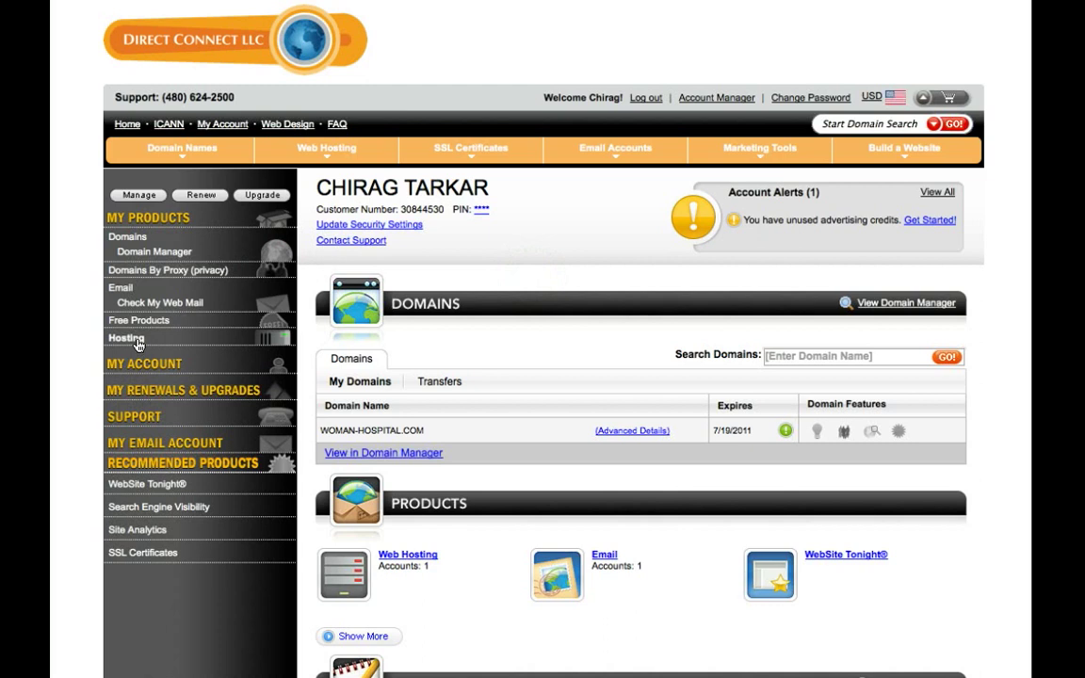
{"action": "mouse_move", "coordinate": [464, 339]}
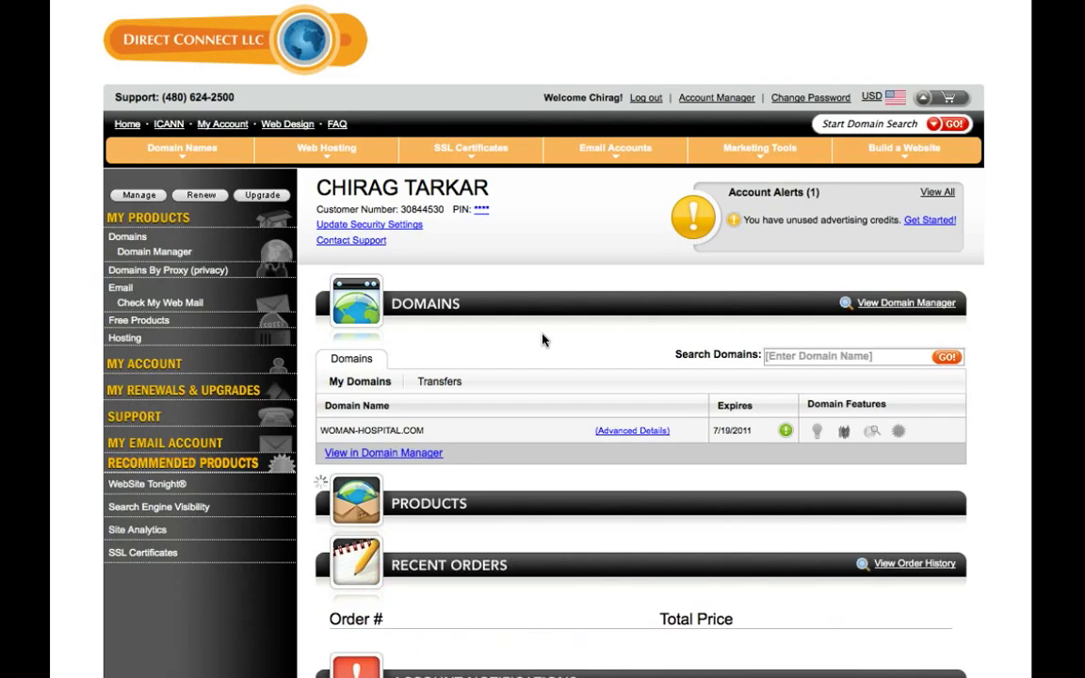
Scroll to the Products section showing the teakwoodsoft.com web hosting account
{"action": "scroll", "scroll_direction": "down", "scroll_amount": 3}
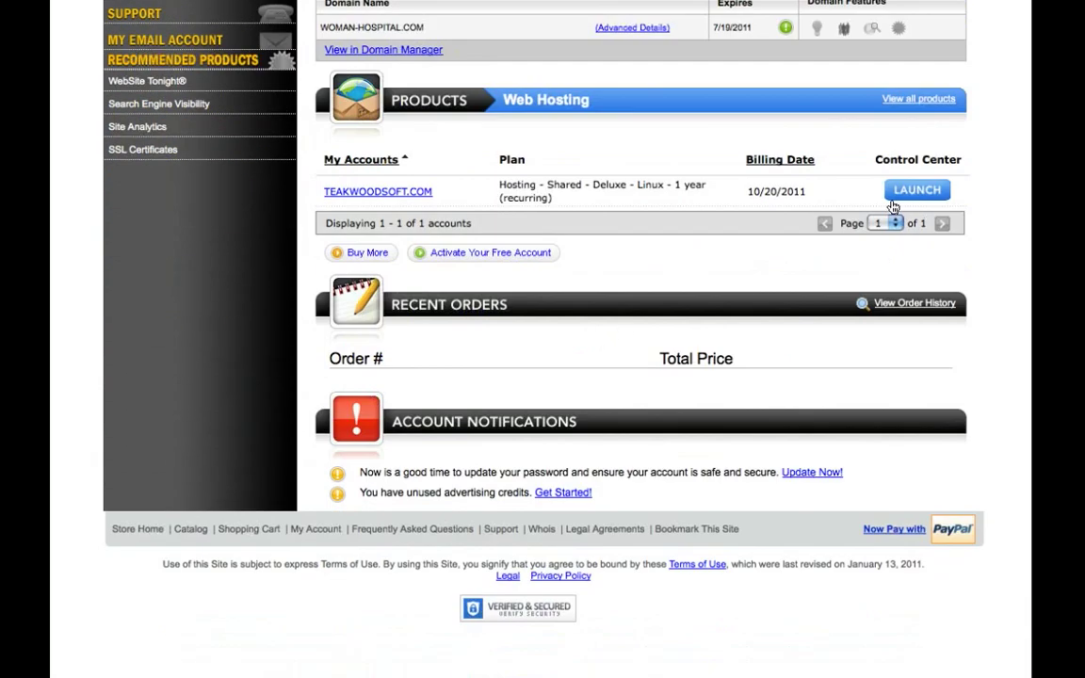
Launch the teakwoodsoft.com control center and expand its details, selecting server IP 97.74.144.135
{"action": "left_click", "coordinate": [915, 188]}
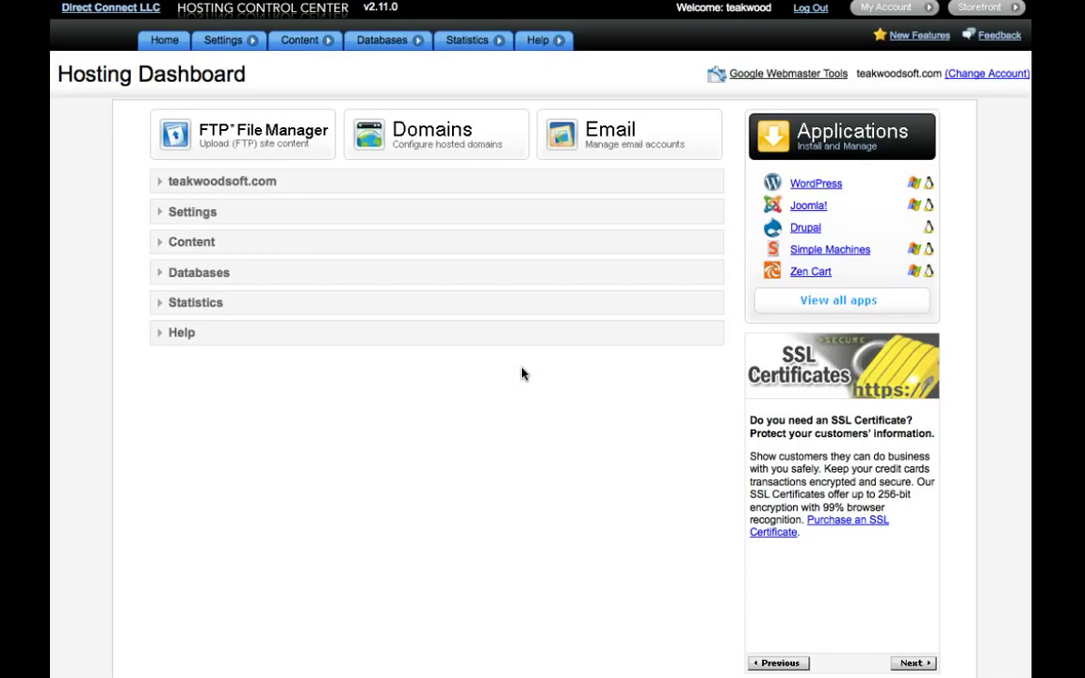
{"action": "left_click", "coordinate": [222, 181]}
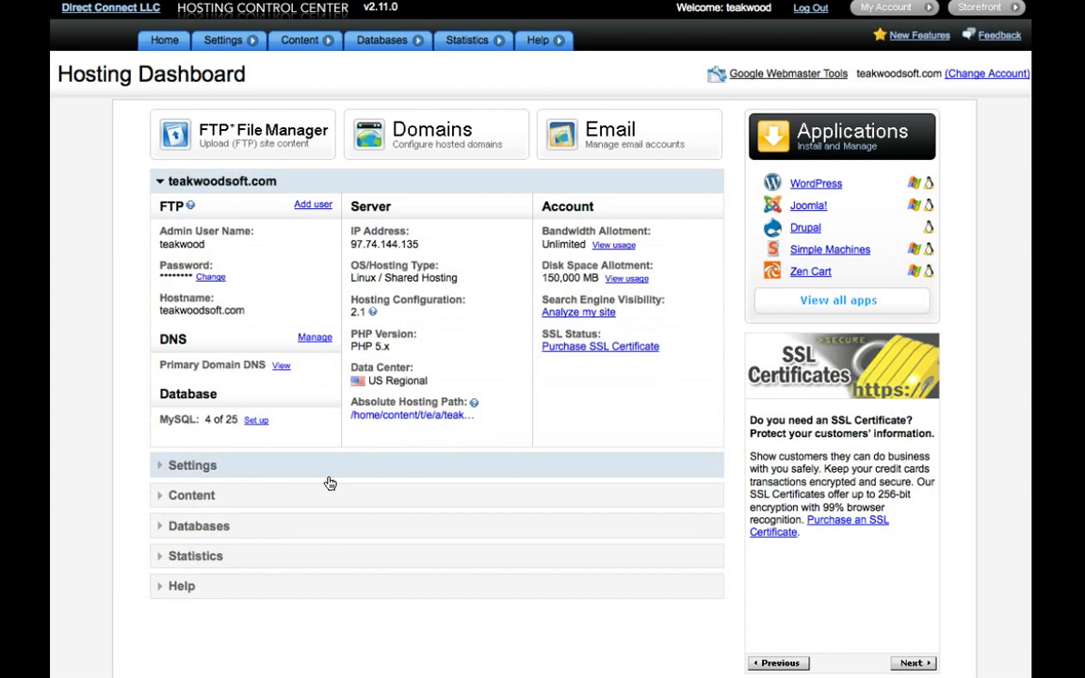
{"action": "mouse_move", "coordinate": [226, 471]}
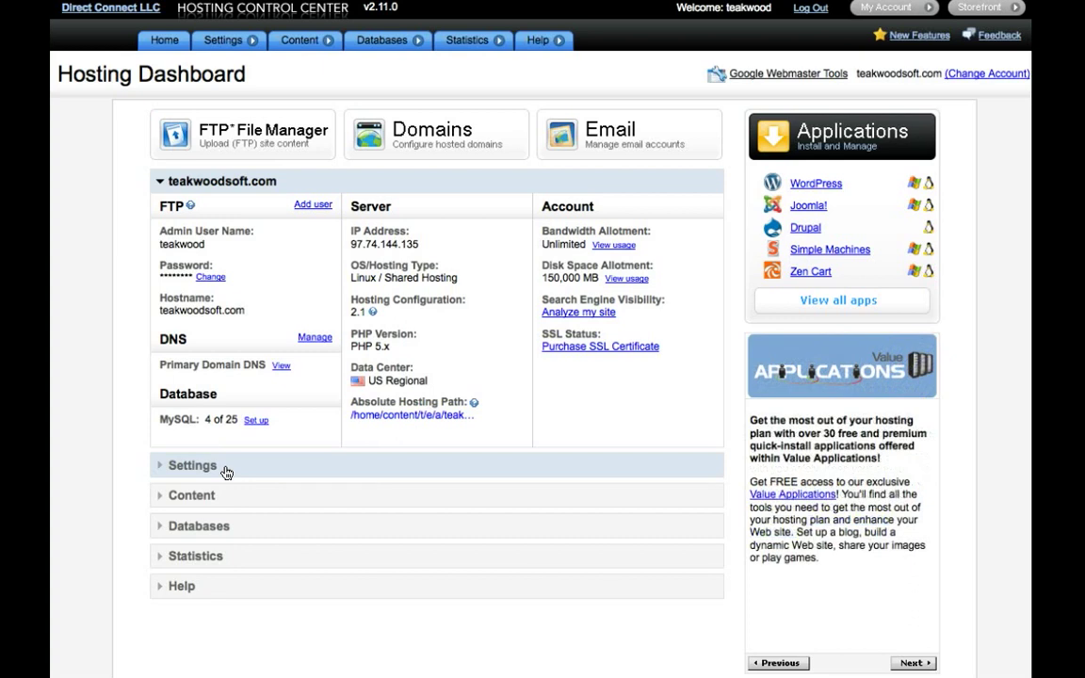
{"action": "left_click", "coordinate": [192, 463]}
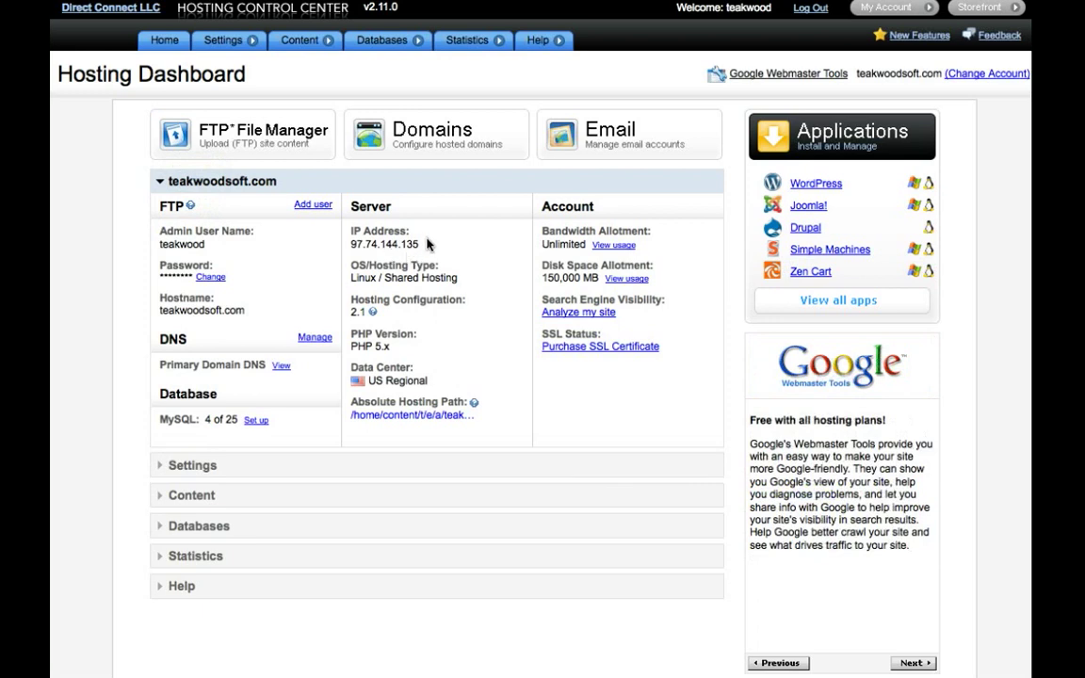
{"action": "double_click", "coordinate": [384, 245]}
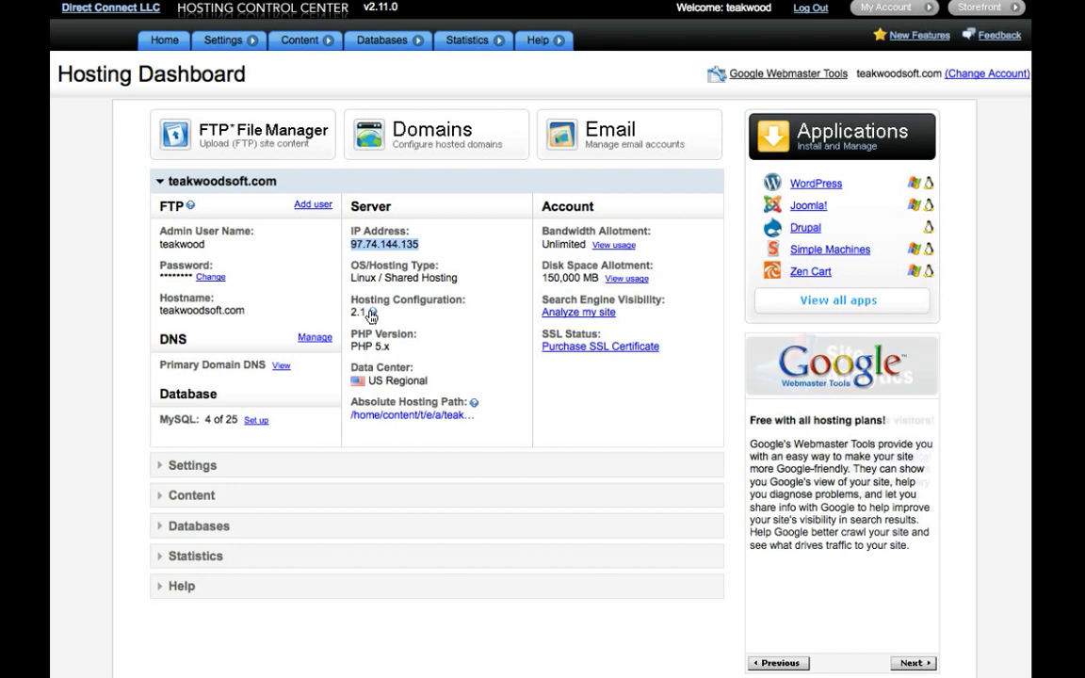
{"action": "left_click", "coordinate": [281, 365]}
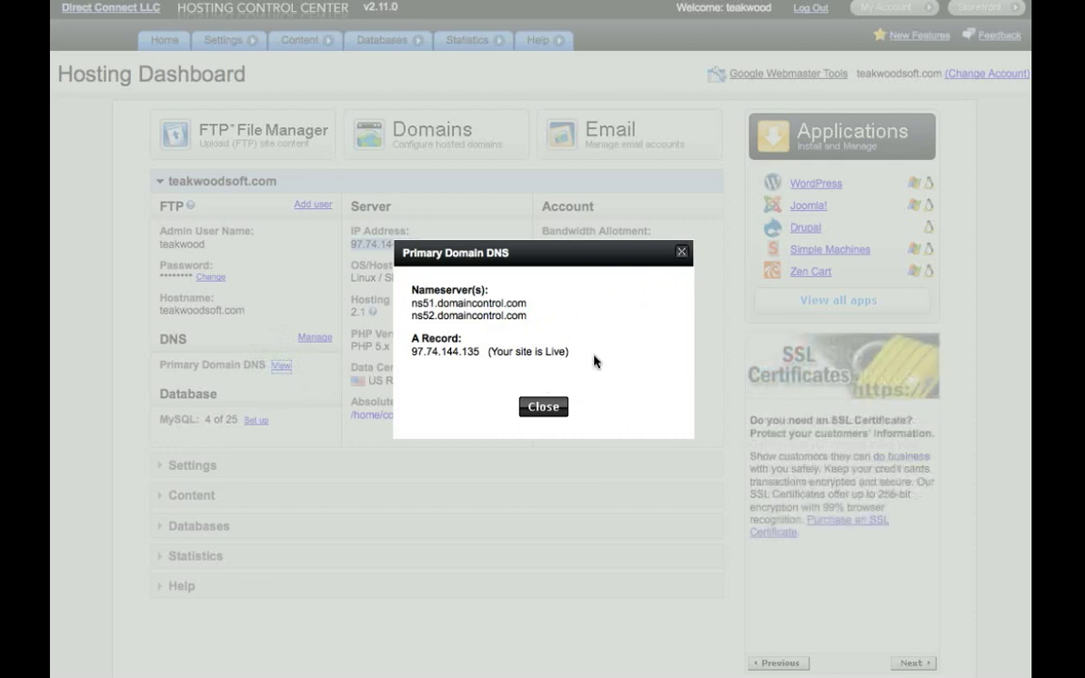
{"action": "mouse_move", "coordinate": [634, 341]}
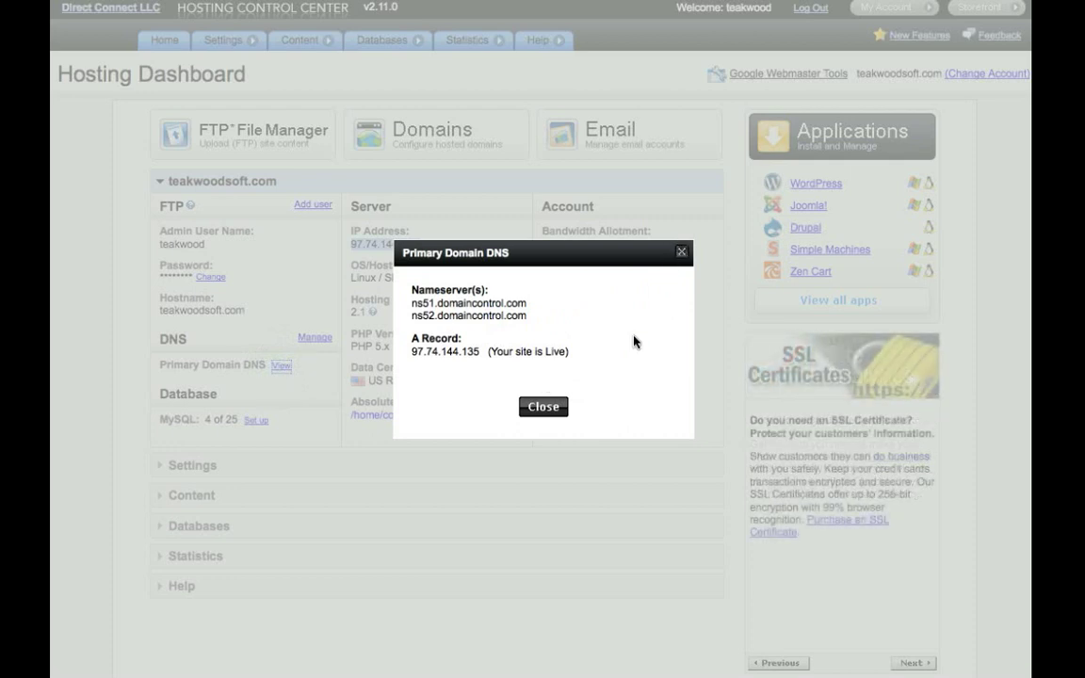
{"action": "mouse_move", "coordinate": [610, 366]}
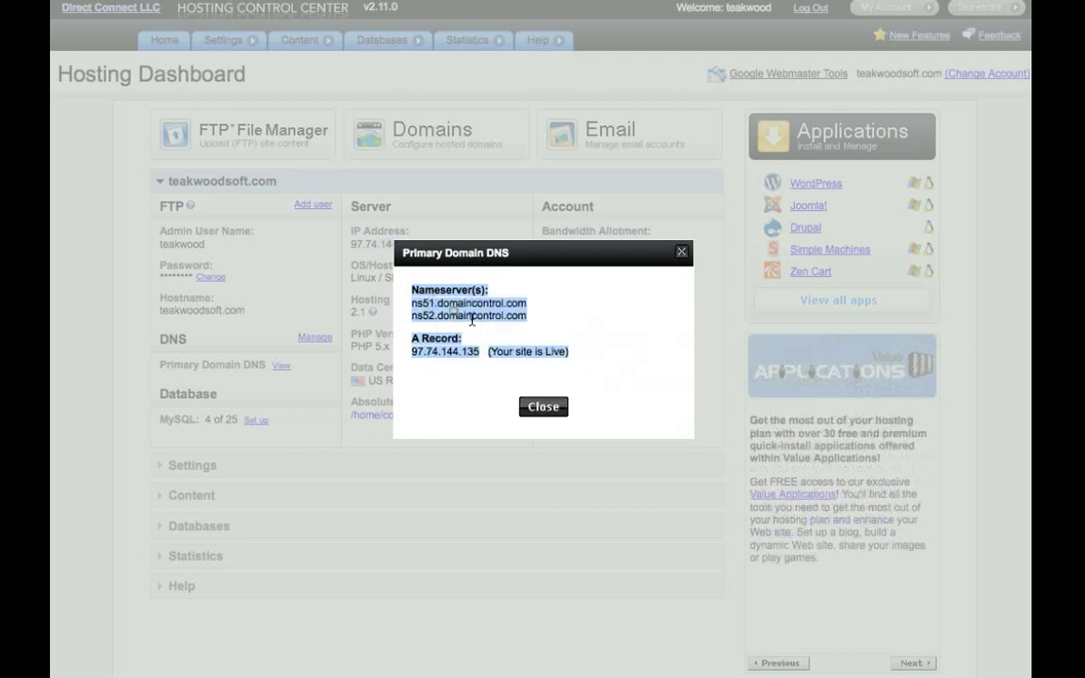
{"action": "left_click", "coordinate": [542, 406]}
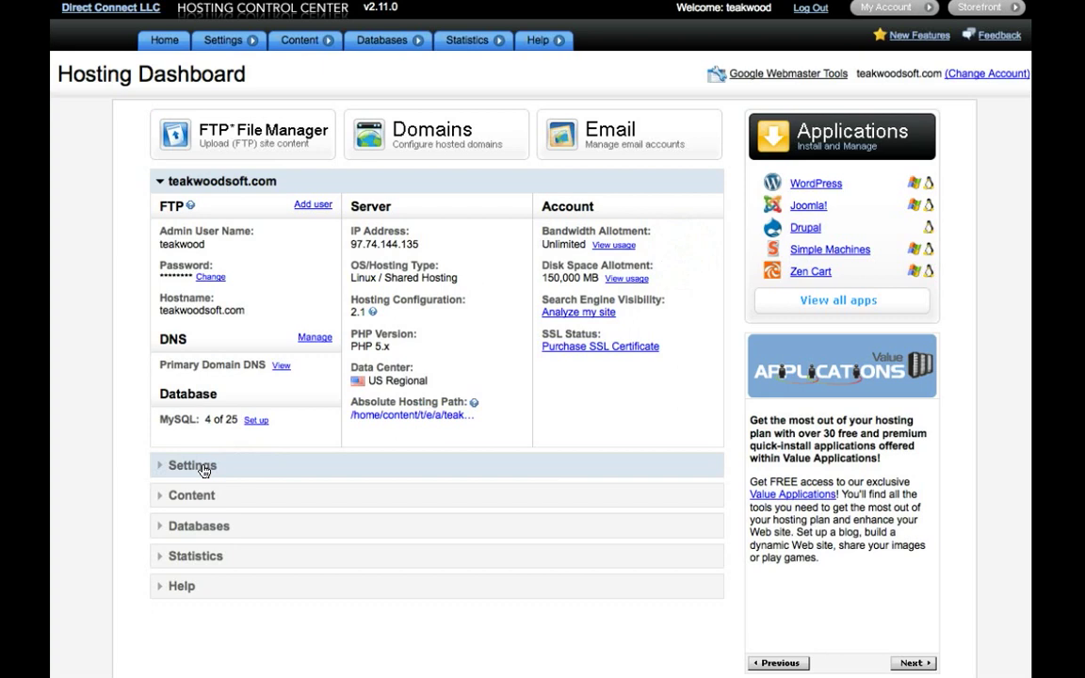
Reach Domain Management listing the four hosted sites with teakwoodsoft.com primary
{"action": "left_click", "coordinate": [192, 465]}
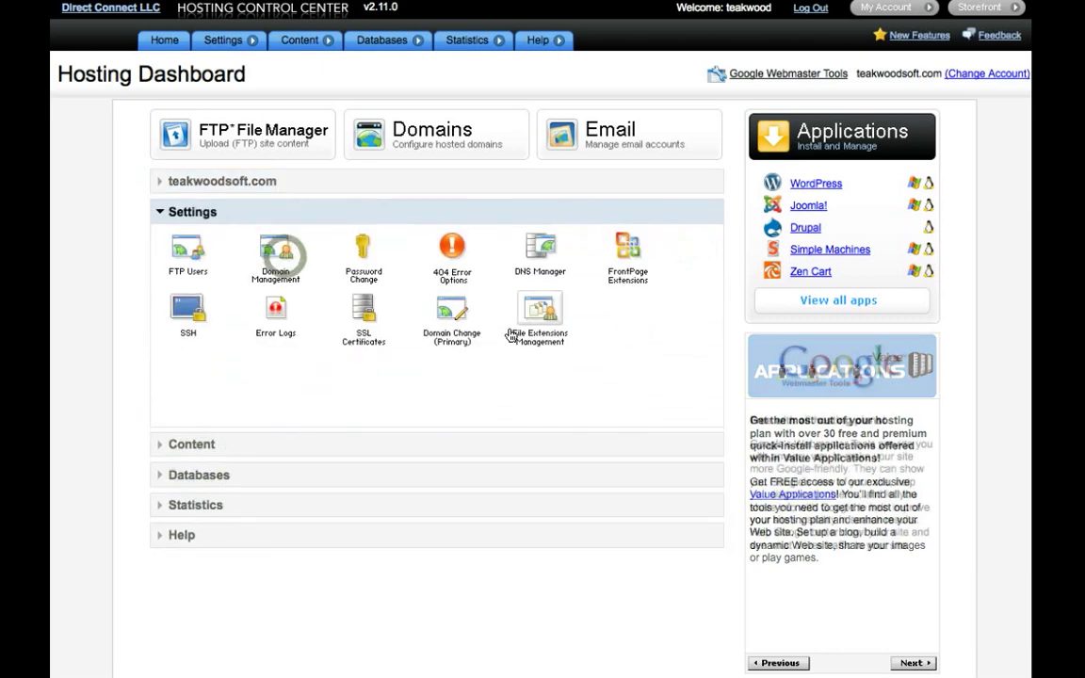
{"action": "left_click", "coordinate": [275, 254]}
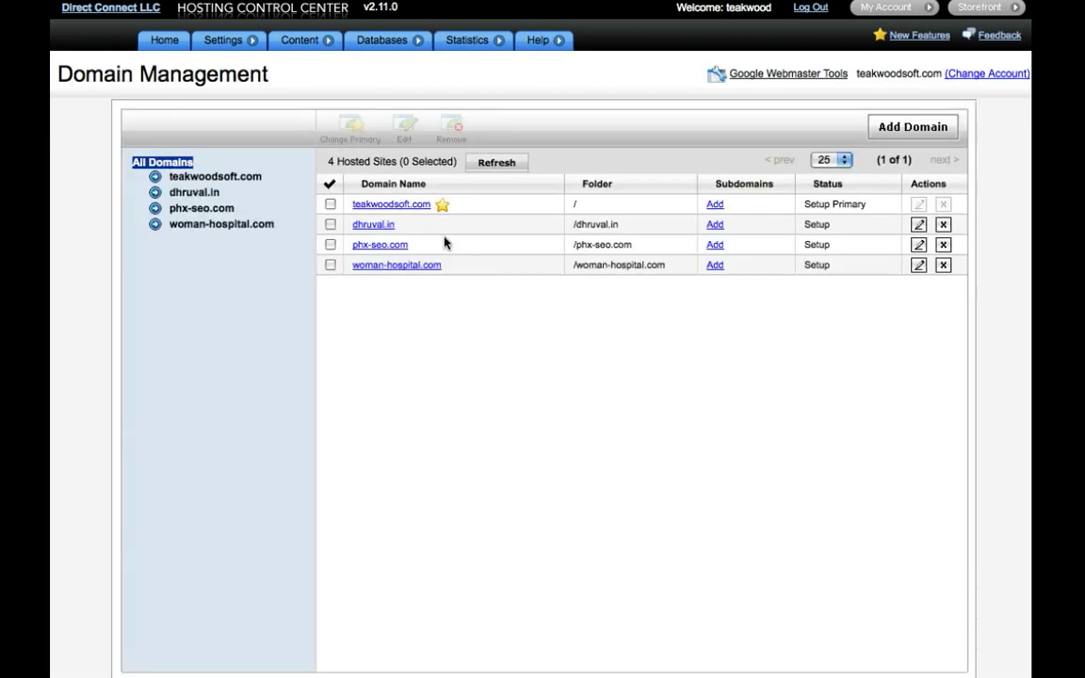
{"action": "mouse_move", "coordinate": [587, 286]}
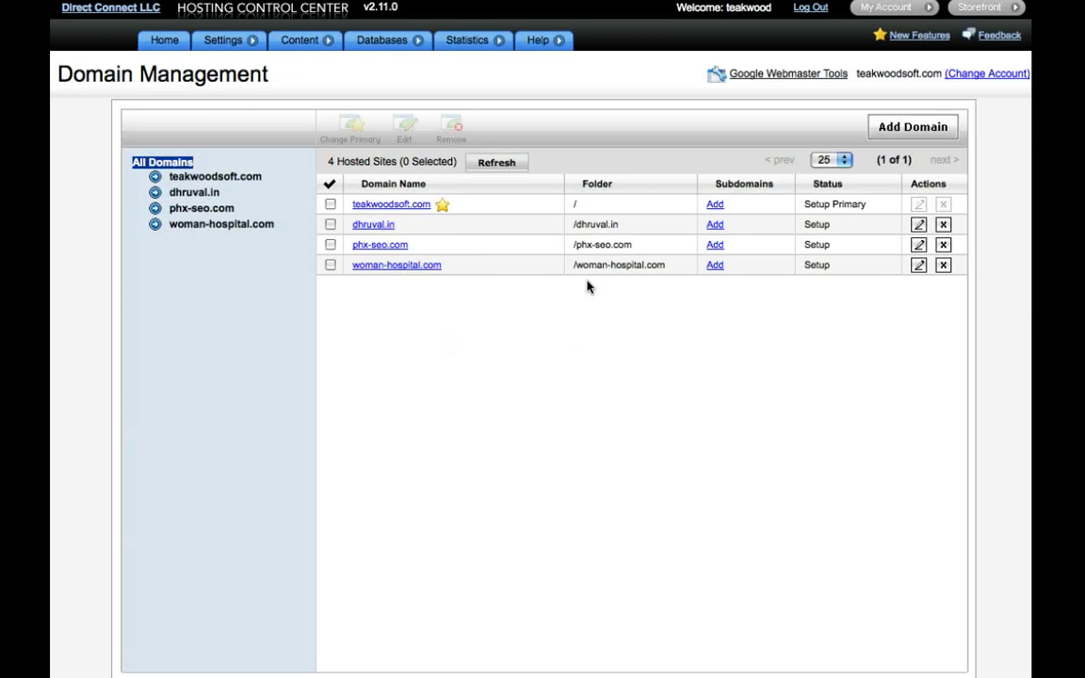
{"action": "mouse_move", "coordinate": [888, 233]}
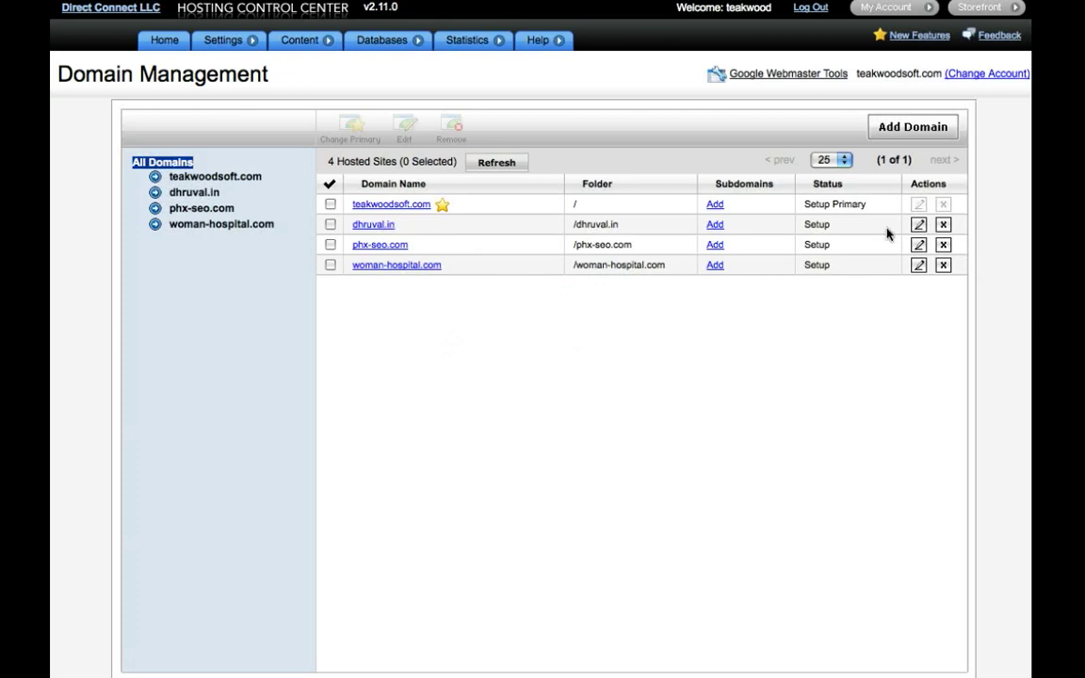
Start adding a new domain, entering tarkar.com as the domain name
{"action": "left_click", "coordinate": [912, 126]}
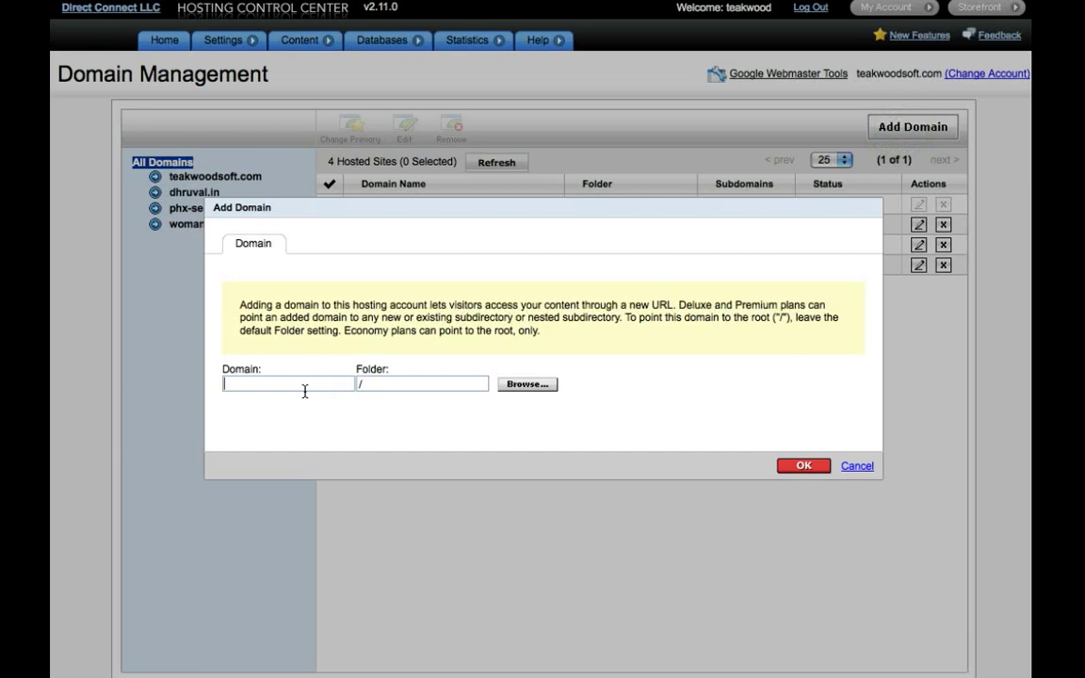
{"action": "type", "text": "phx-seo.com"}
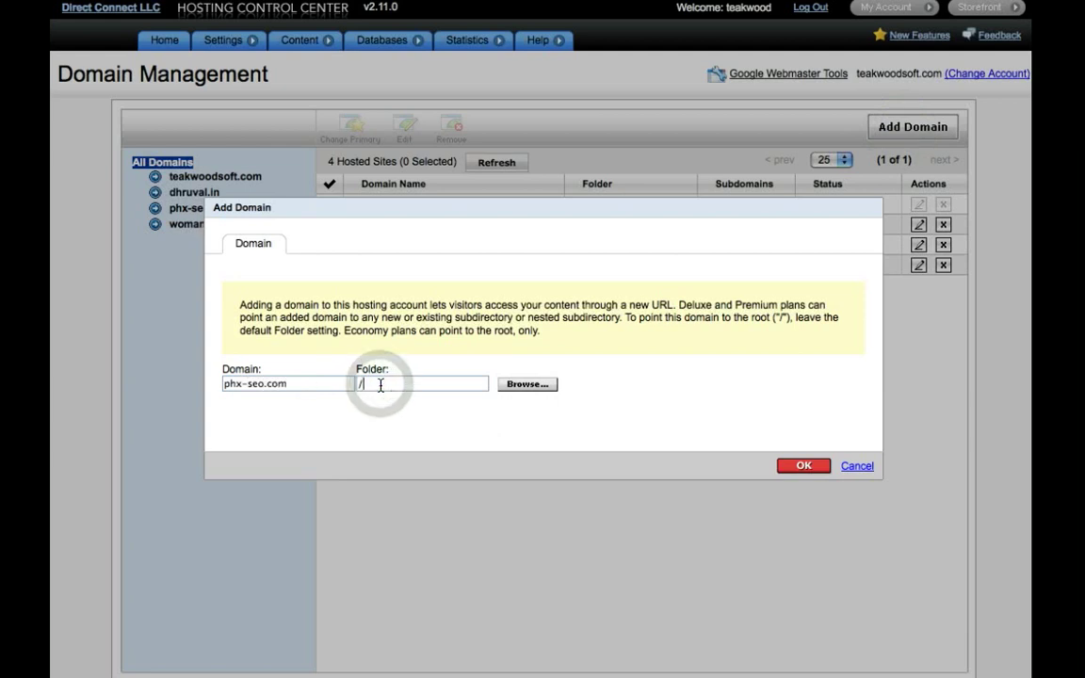
{"action": "type", "text": "phx-"}
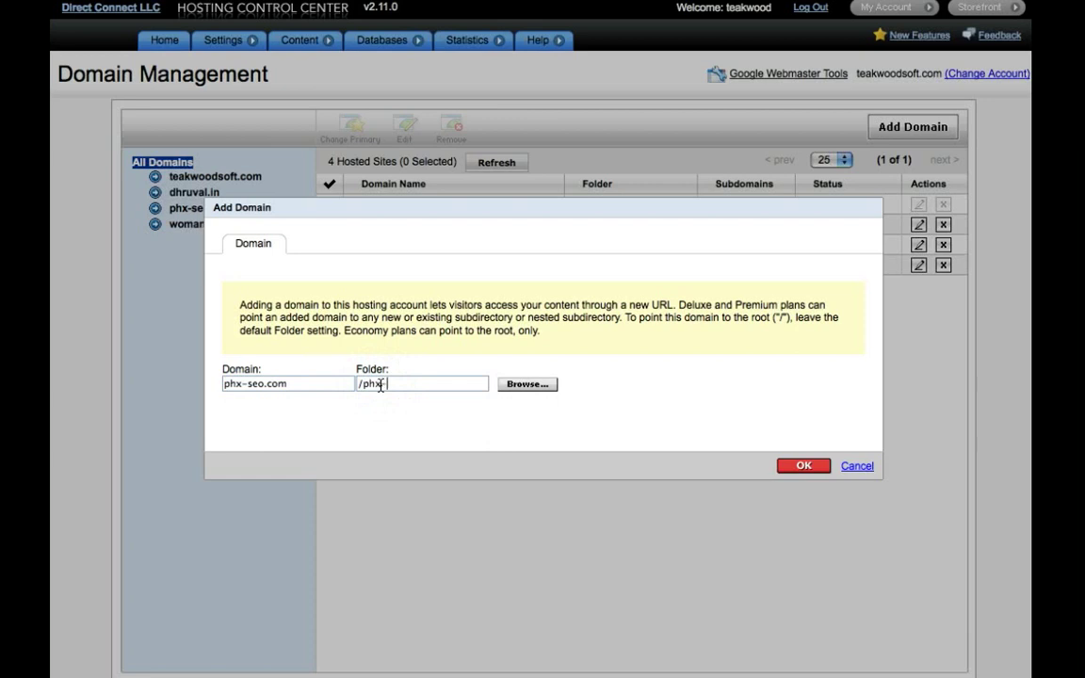
{"action": "type", "text": "seo"}
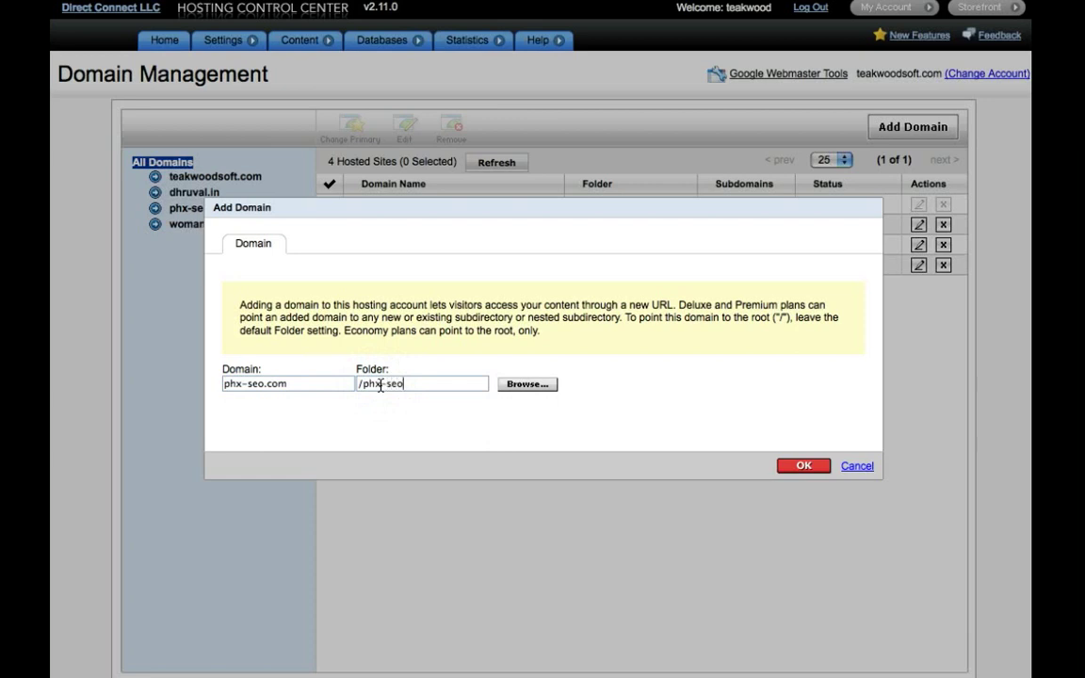
{"action": "left_click", "coordinate": [803, 465]}
{"action": "type", "text": "tarkar"}
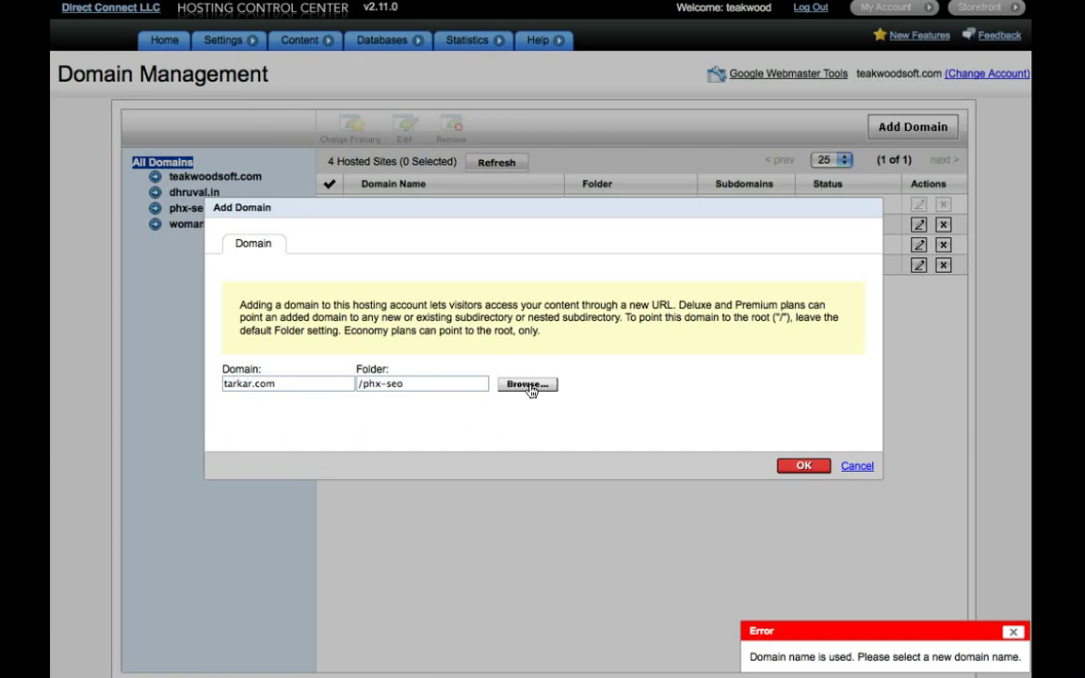
Replace the folder path with /tarkar and confirm, listing tarkar.com as pending
{"action": "left_click", "coordinate": [422, 384]}
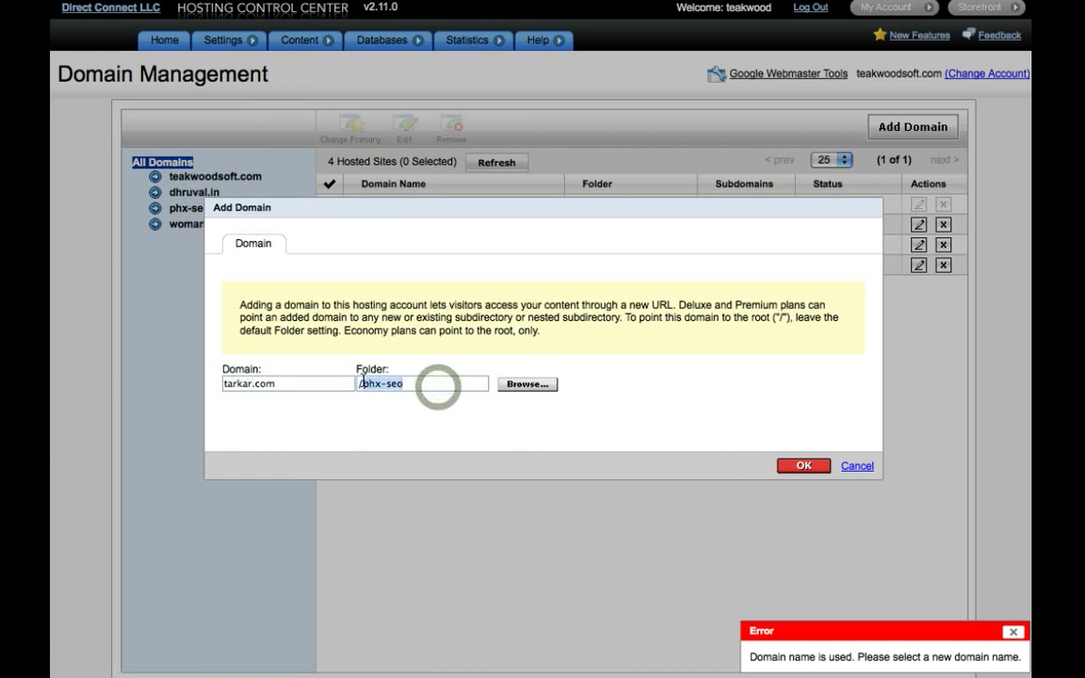
{"action": "type", "text": "tarkar"}
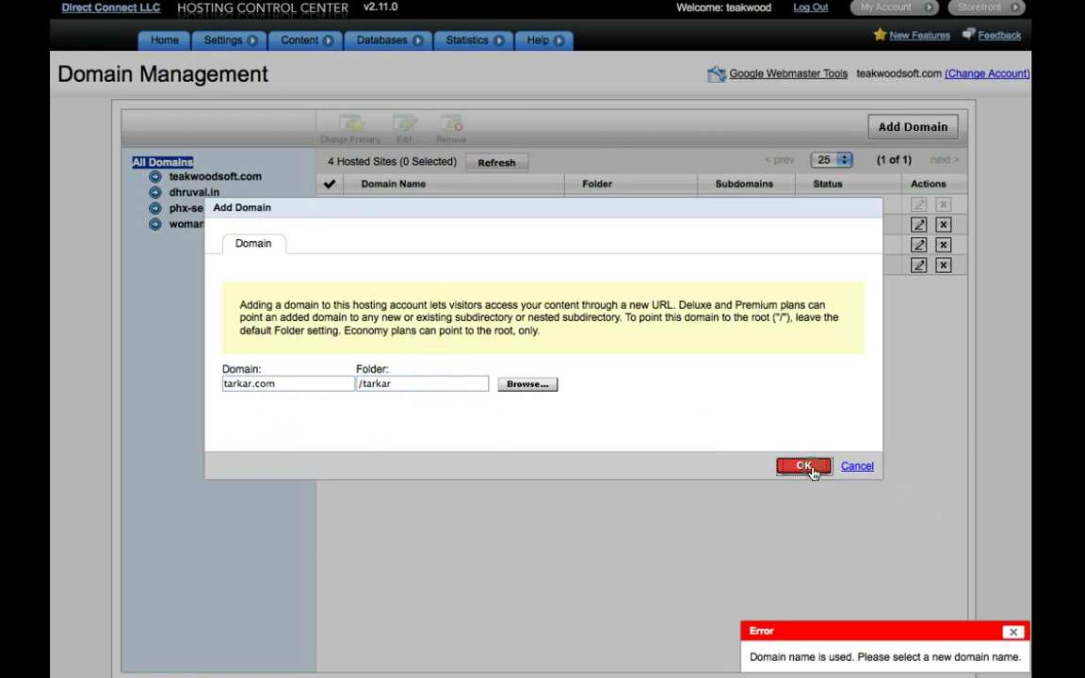
{"action": "left_click", "coordinate": [803, 467]}
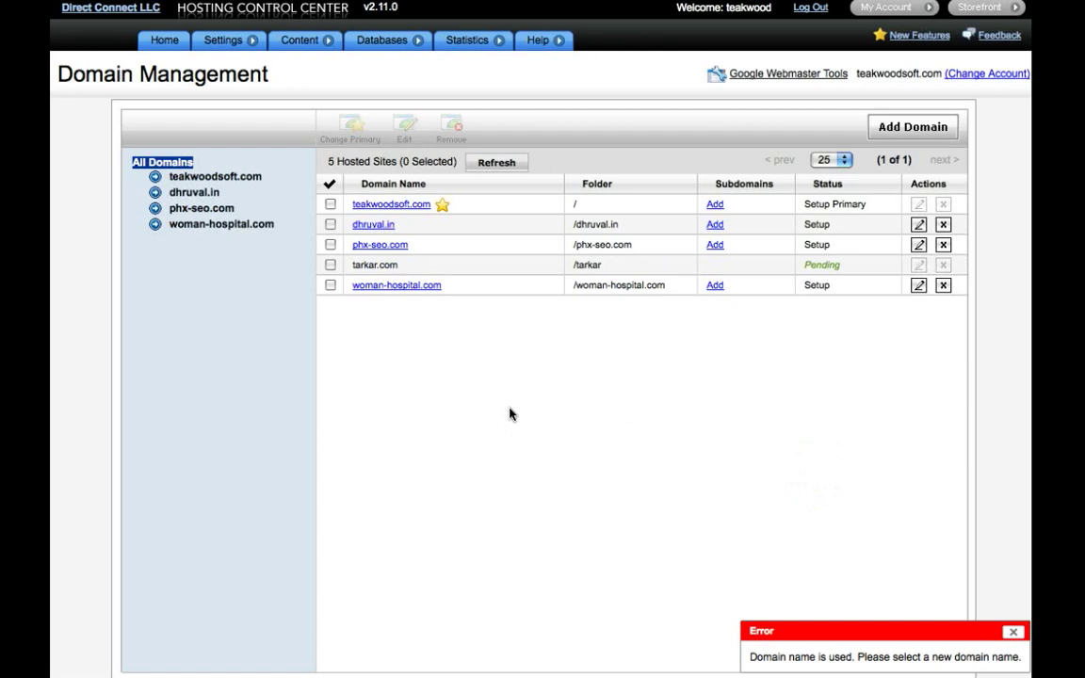
{"action": "mouse_move", "coordinate": [523, 390]}
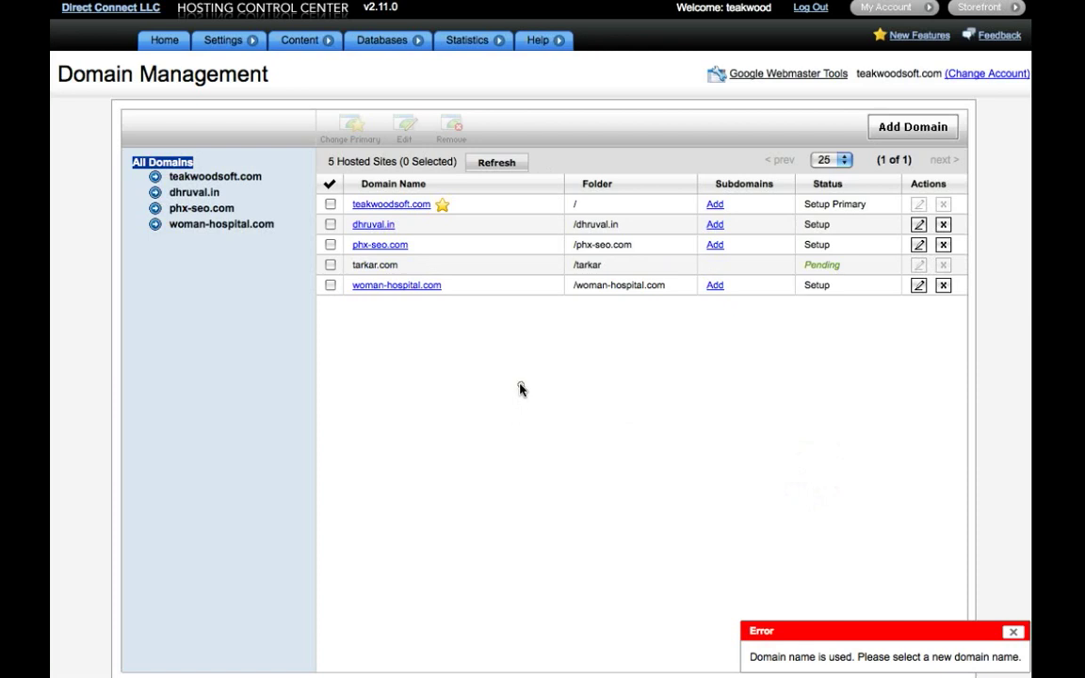
{"action": "mouse_move", "coordinate": [554, 388]}
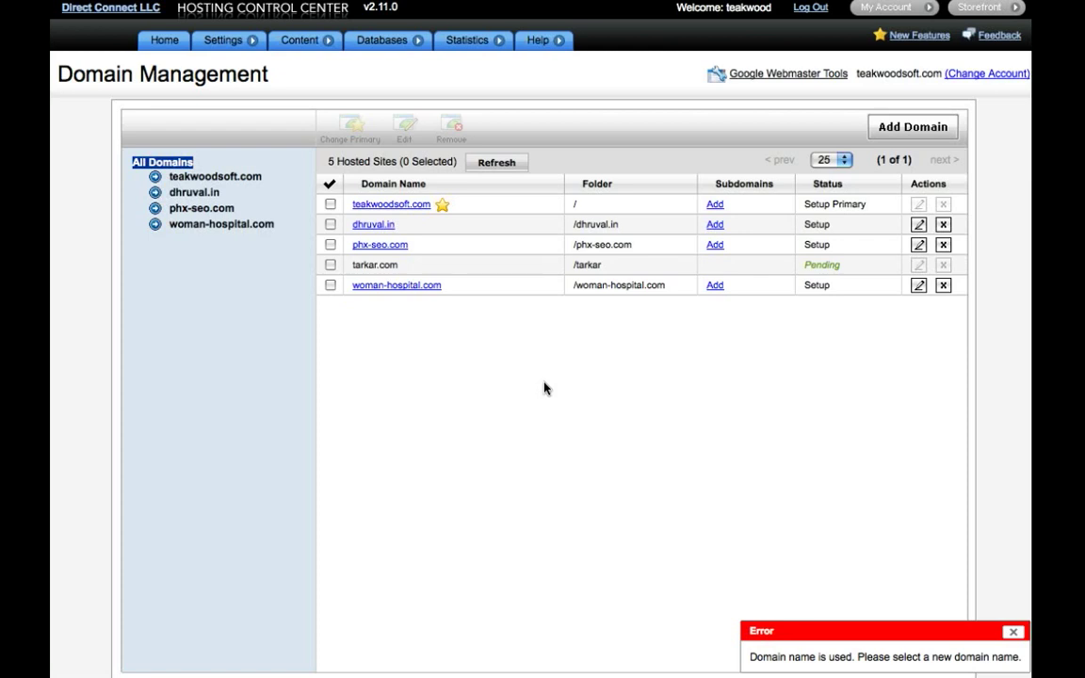
{"action": "mouse_move", "coordinate": [550, 377]}
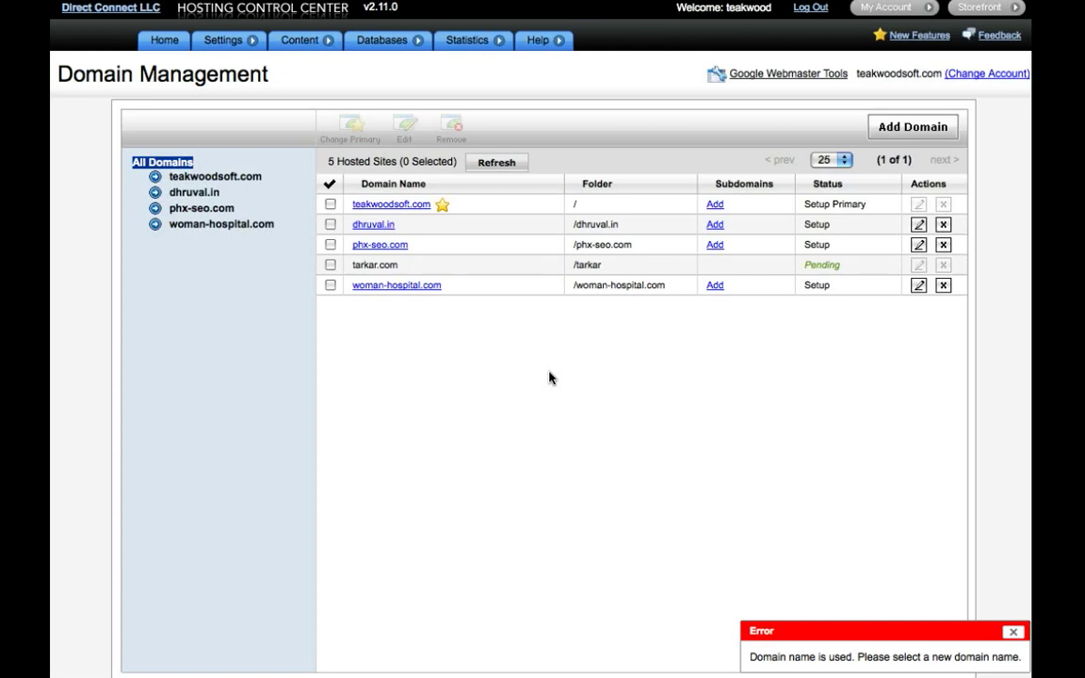
{"action": "mouse_move", "coordinate": [876, 45]}
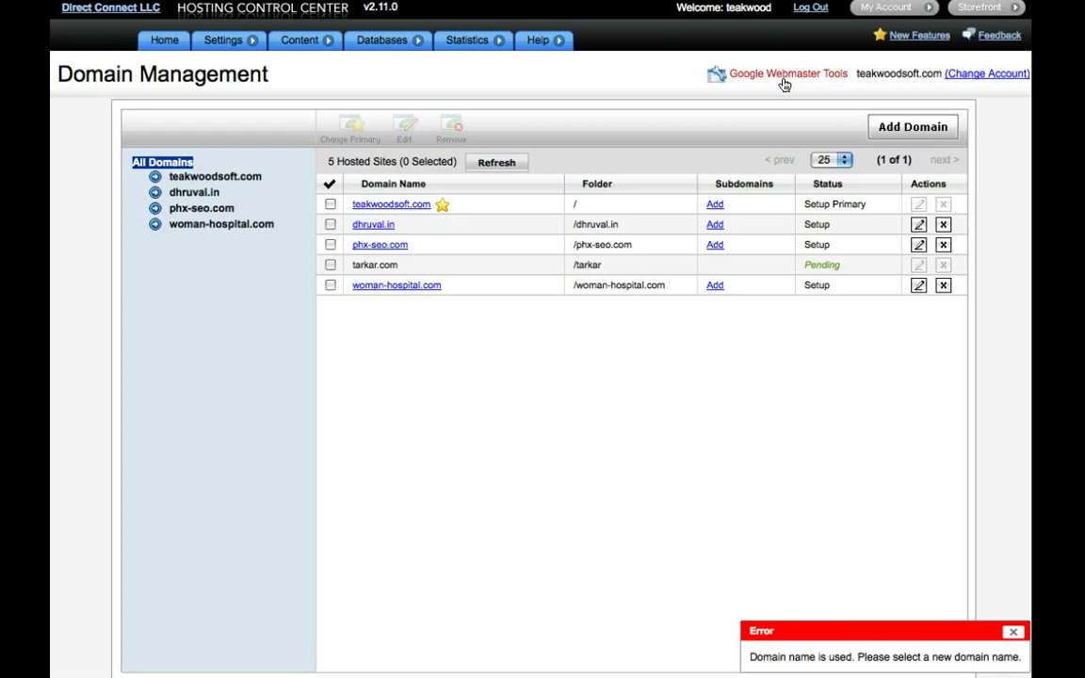
{"action": "left_click", "coordinate": [893, 8]}
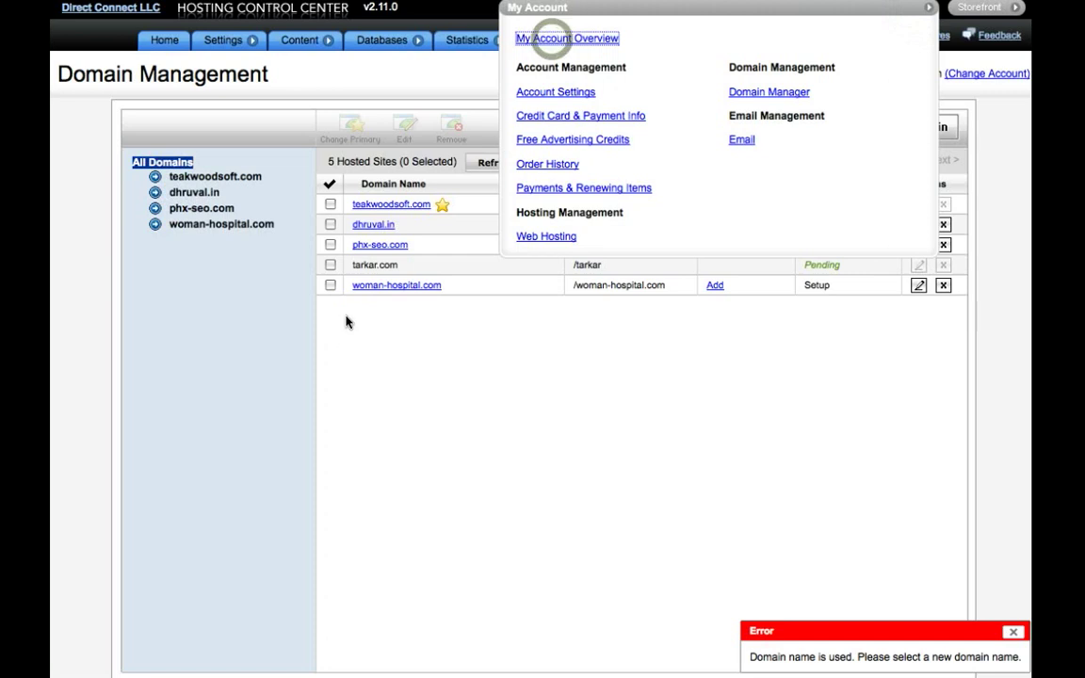
Go to Domain Manager and bring up the details page for woman-hospital.com
{"action": "left_click", "coordinate": [565, 38]}
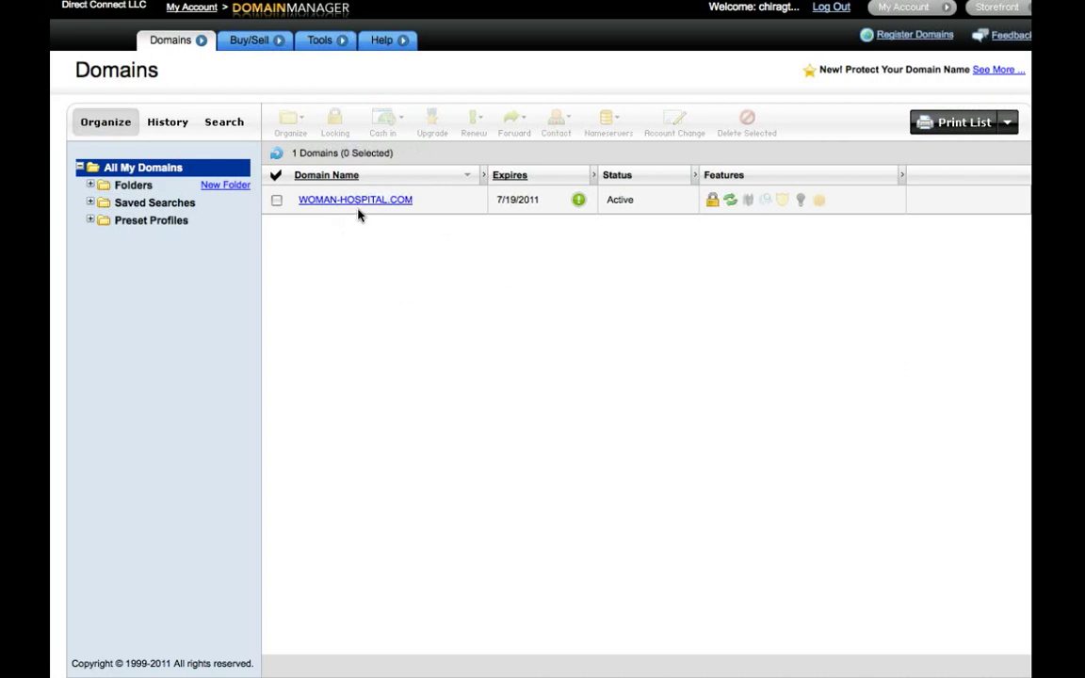
{"action": "left_click", "coordinate": [354, 199]}
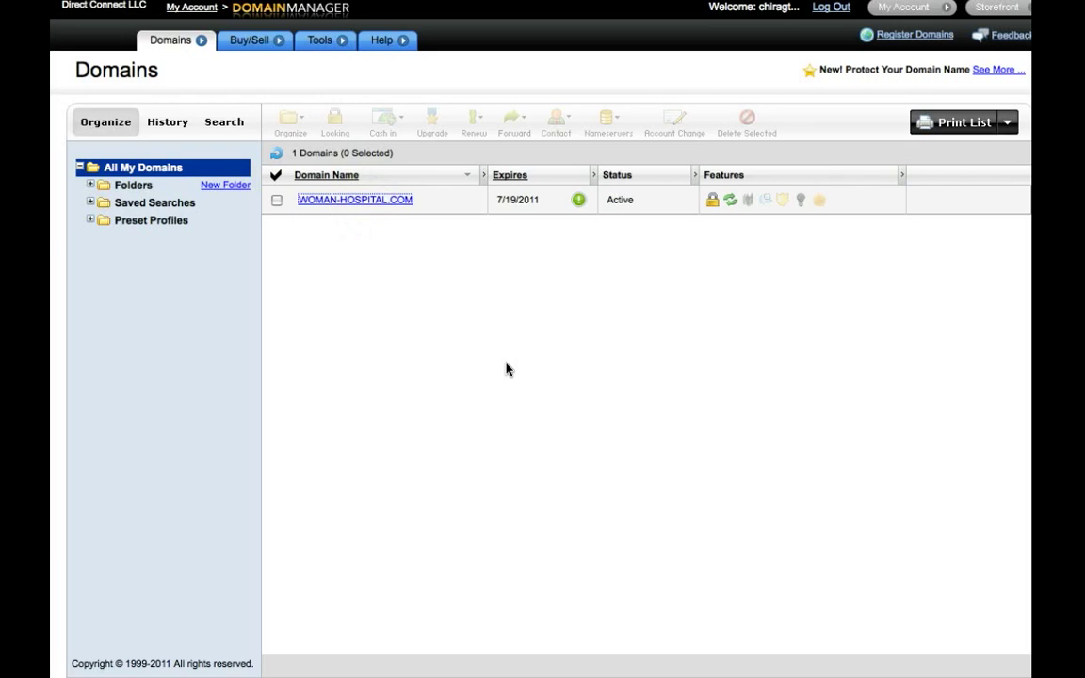
{"action": "left_click", "coordinate": [354, 199]}
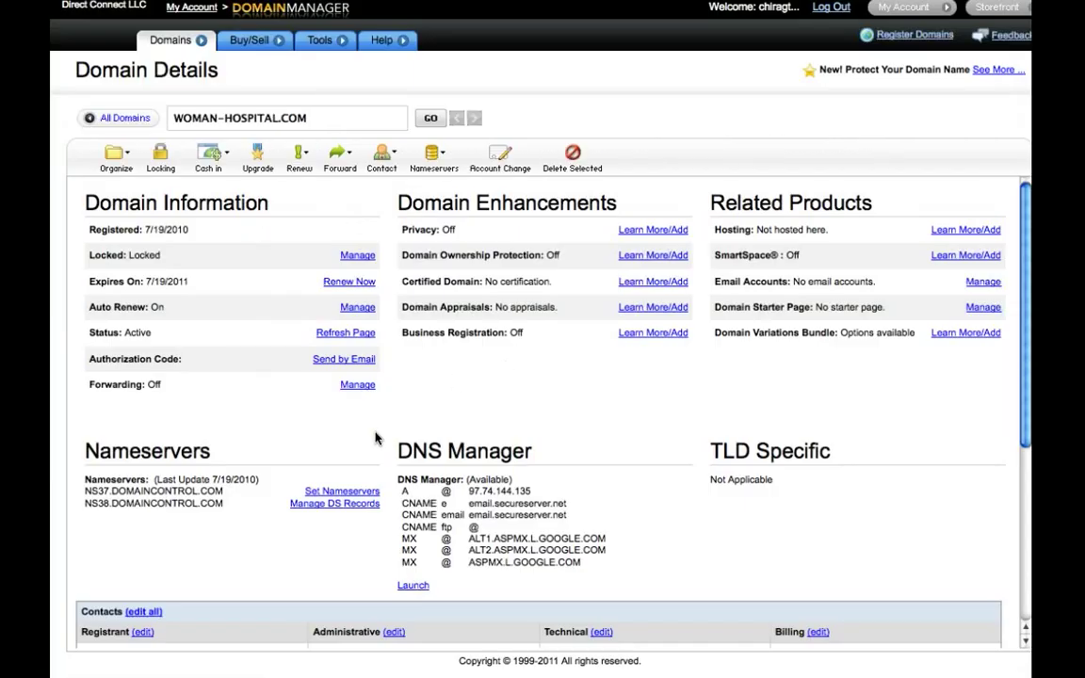
{"action": "mouse_move", "coordinate": [316, 531]}
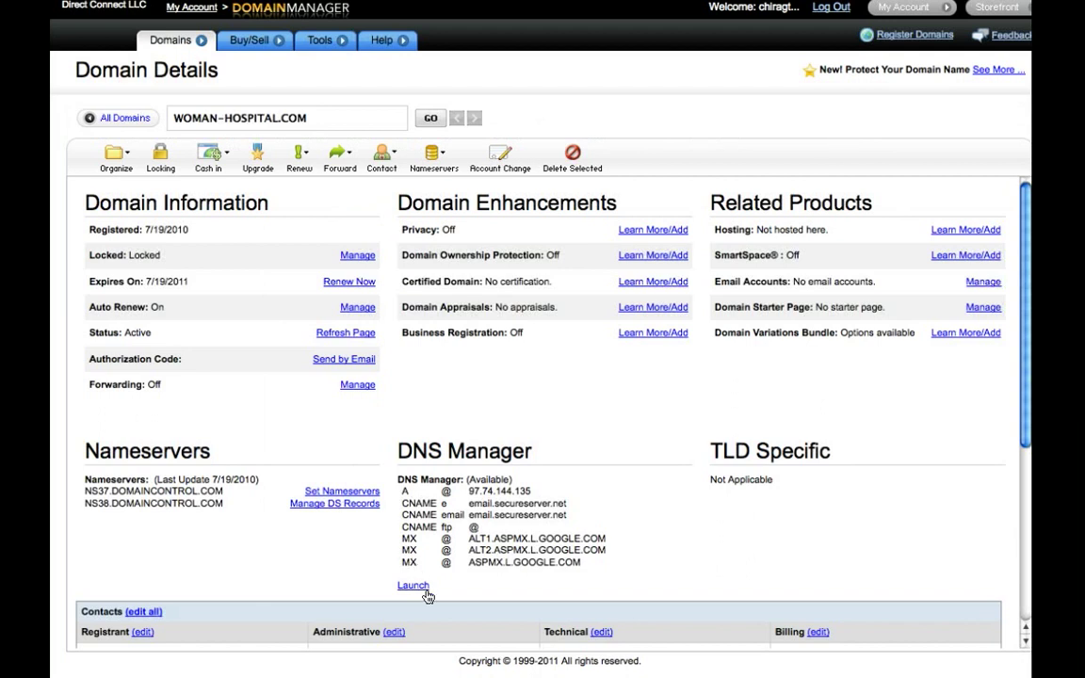
{"action": "mouse_move", "coordinate": [342, 489]}
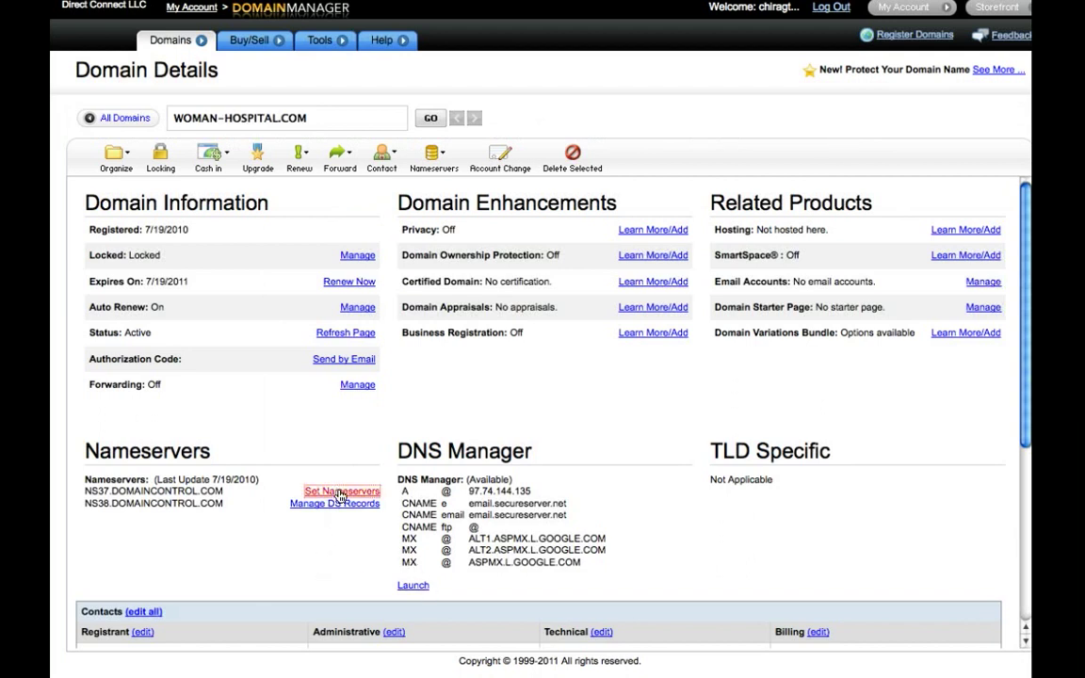
Bring up the Set Nameservers settings for woman-hospital.com
{"action": "left_click", "coordinate": [341, 489]}
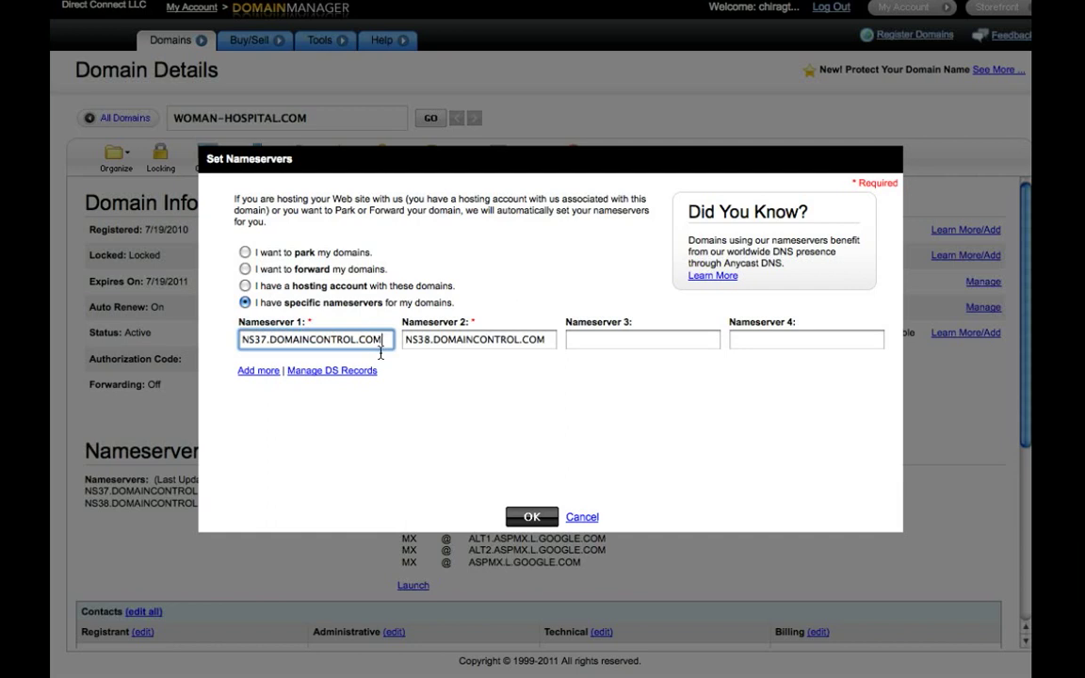
{"action": "mouse_move", "coordinate": [574, 516]}
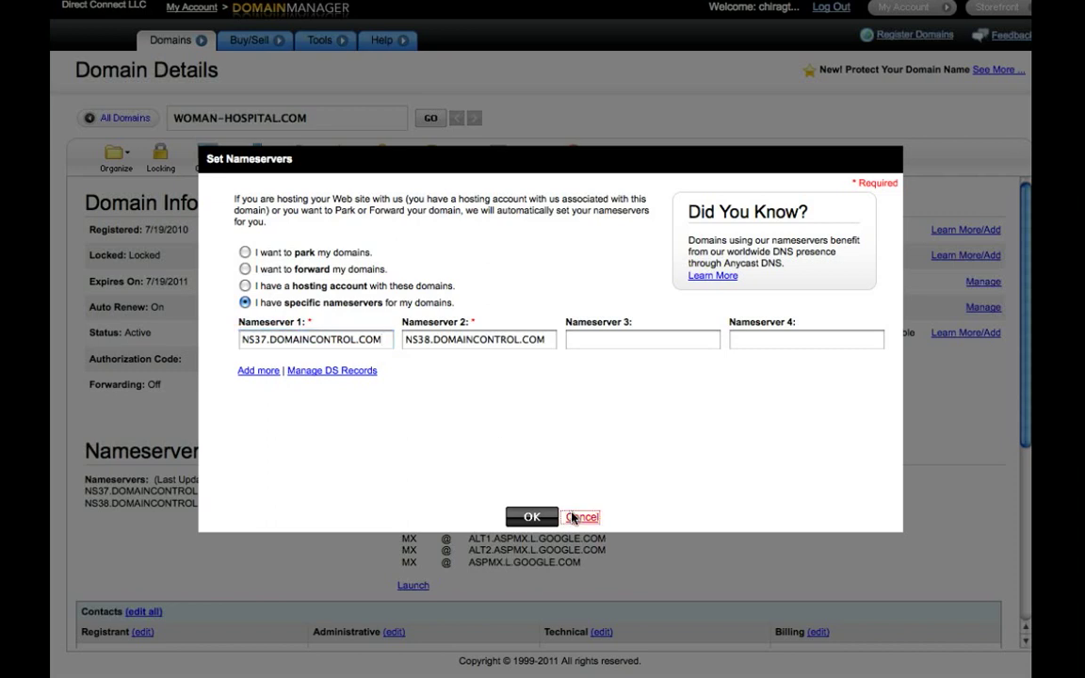
Cancel out of the nameserver settings, leaving NS37 and NS38 DOMAINCONTROL.COM unchanged
{"action": "left_click", "coordinate": [580, 516]}
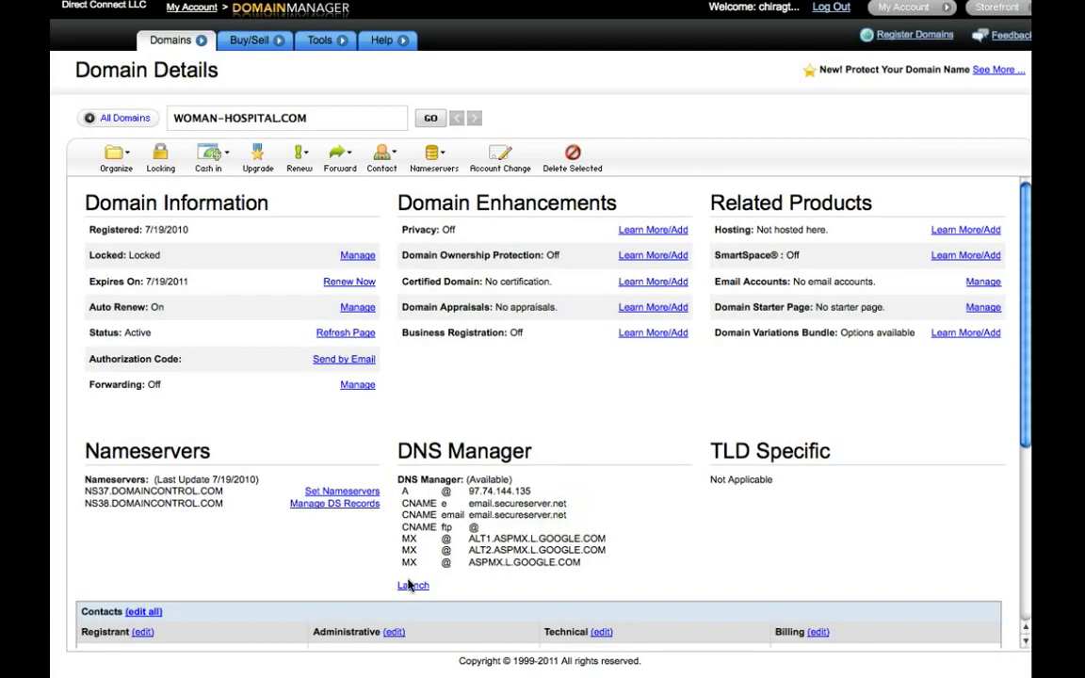
{"action": "mouse_move", "coordinate": [408, 594]}
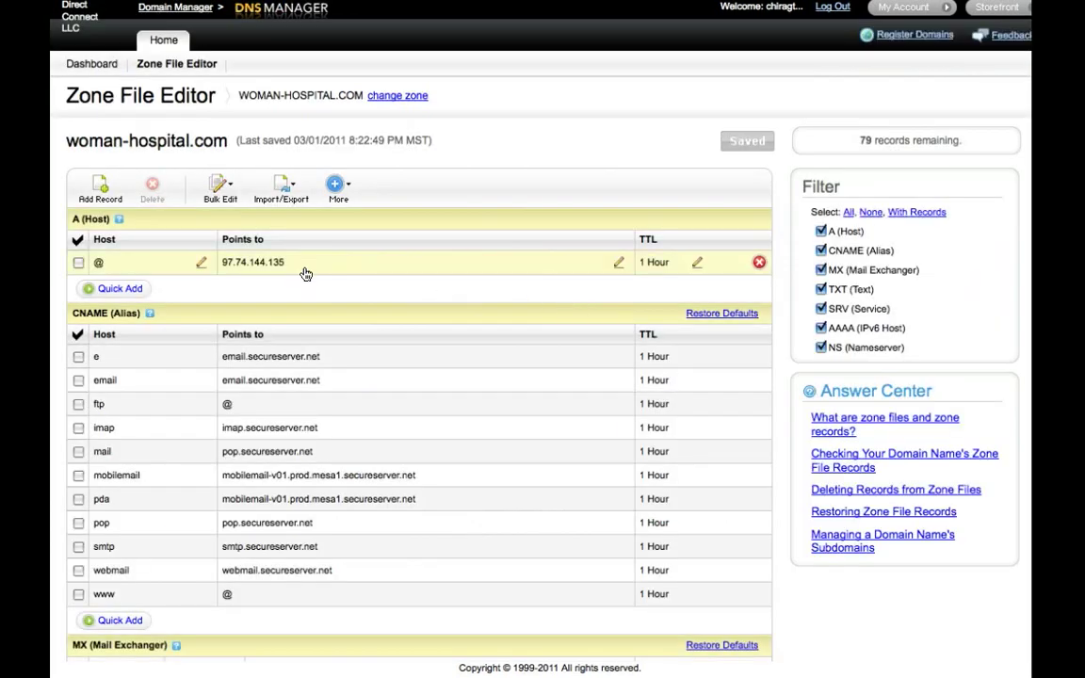
{"action": "mouse_move", "coordinate": [308, 267]}
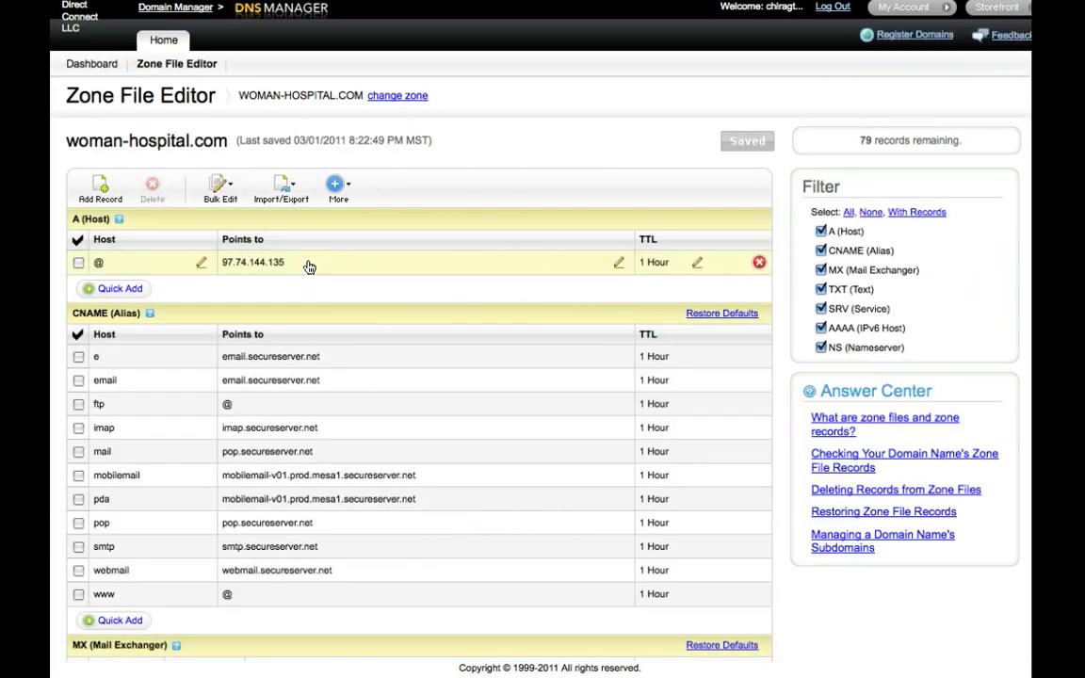
Put the @ A record (97.74.144.135) into edit mode and show its TTL choices
{"action": "left_click", "coordinate": [202, 262]}
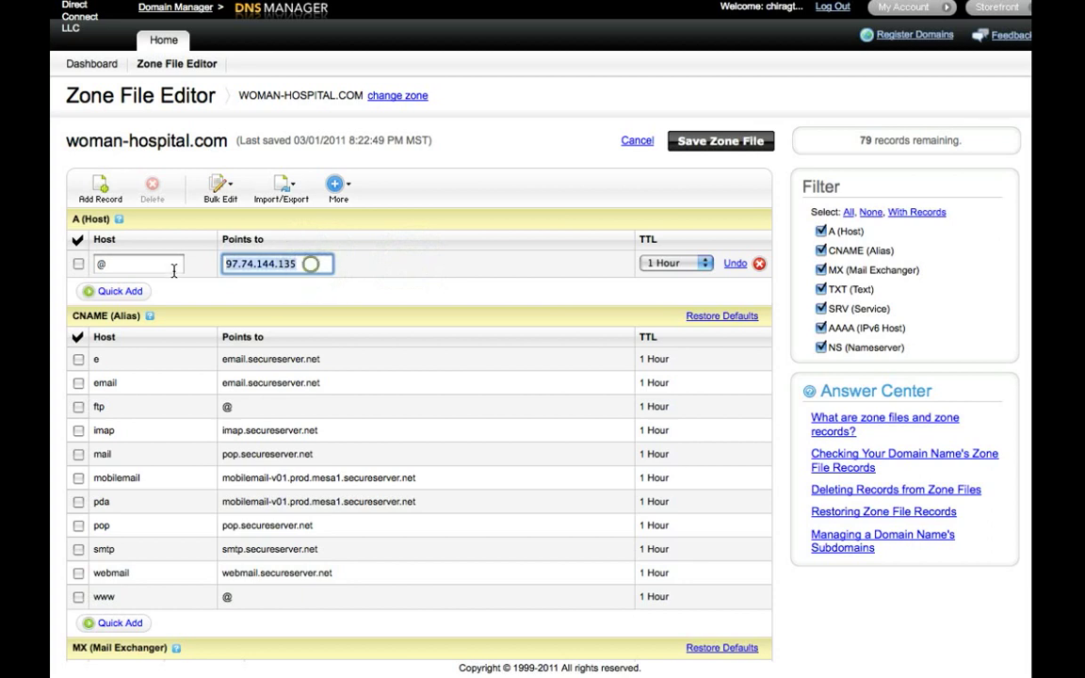
{"action": "left_click", "coordinate": [676, 264]}
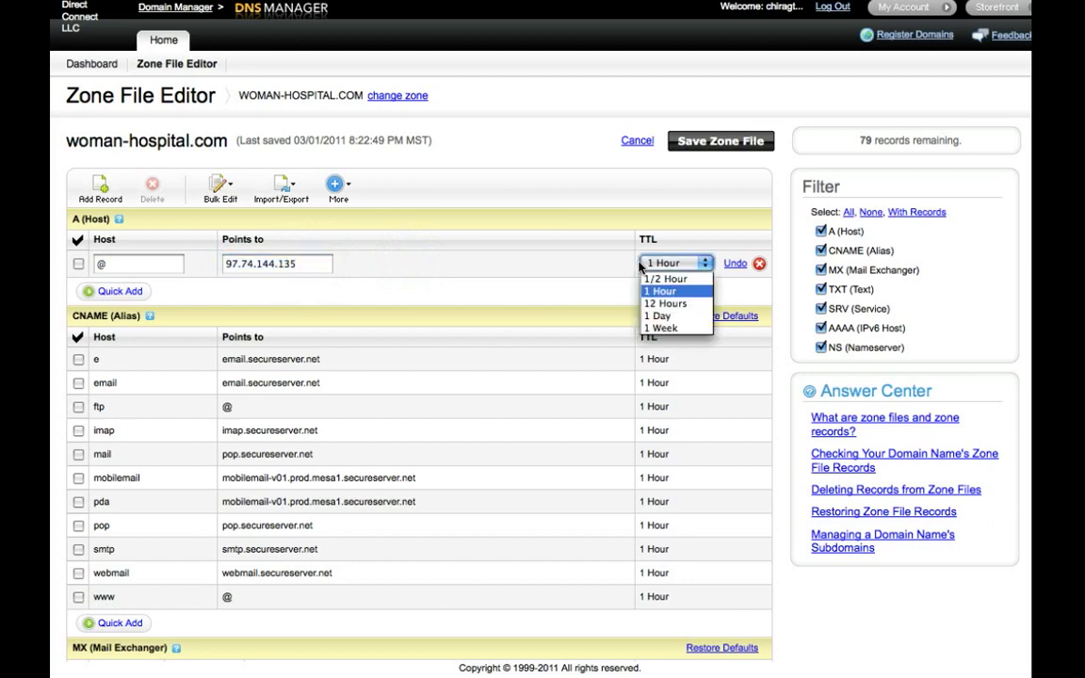
{"action": "mouse_move", "coordinate": [665, 279]}
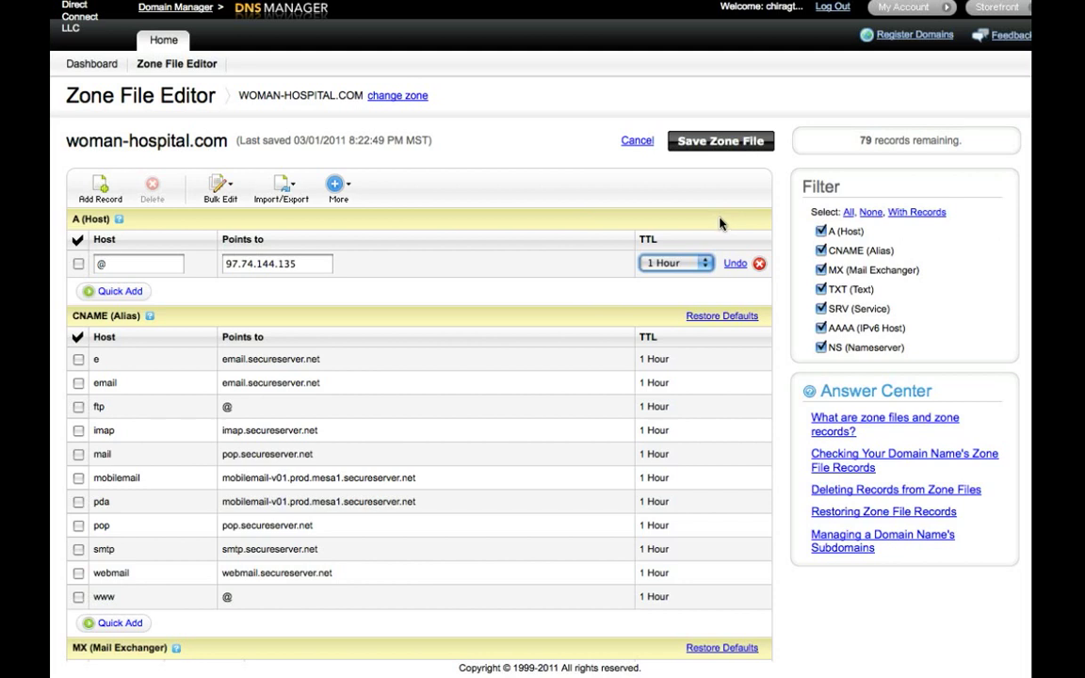
{"action": "mouse_move", "coordinate": [539, 194]}
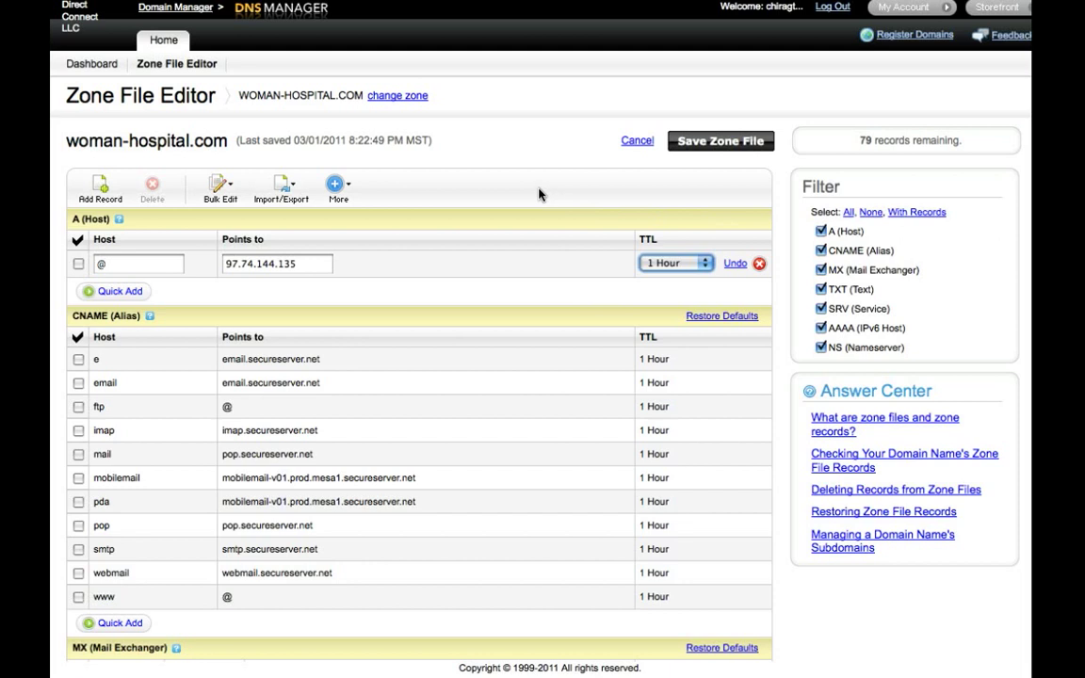
{"action": "mouse_move", "coordinate": [535, 218]}
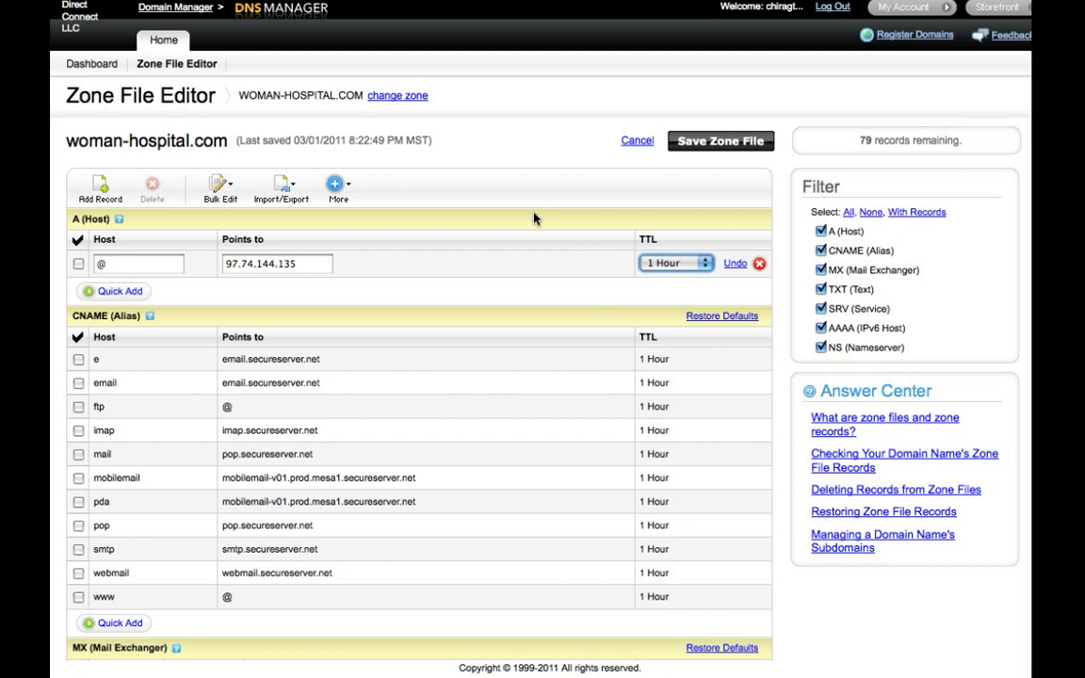
{"action": "mouse_move", "coordinate": [545, 203]}
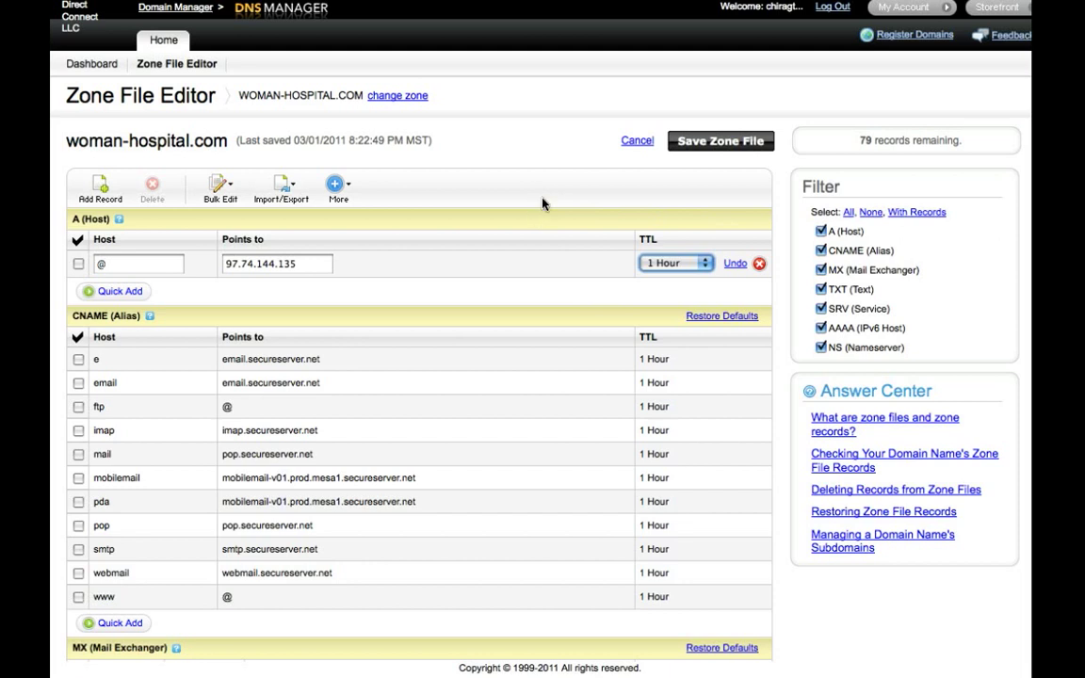